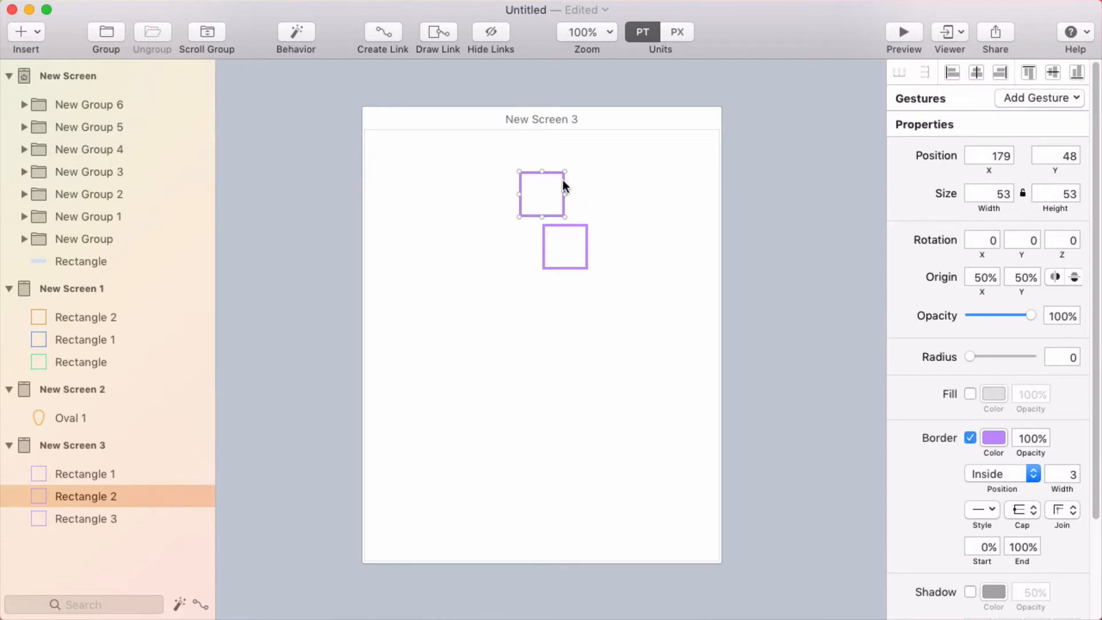
- Place a copy of the purple square nearby on New Screen 3
drag(542, 195, 491, 250)
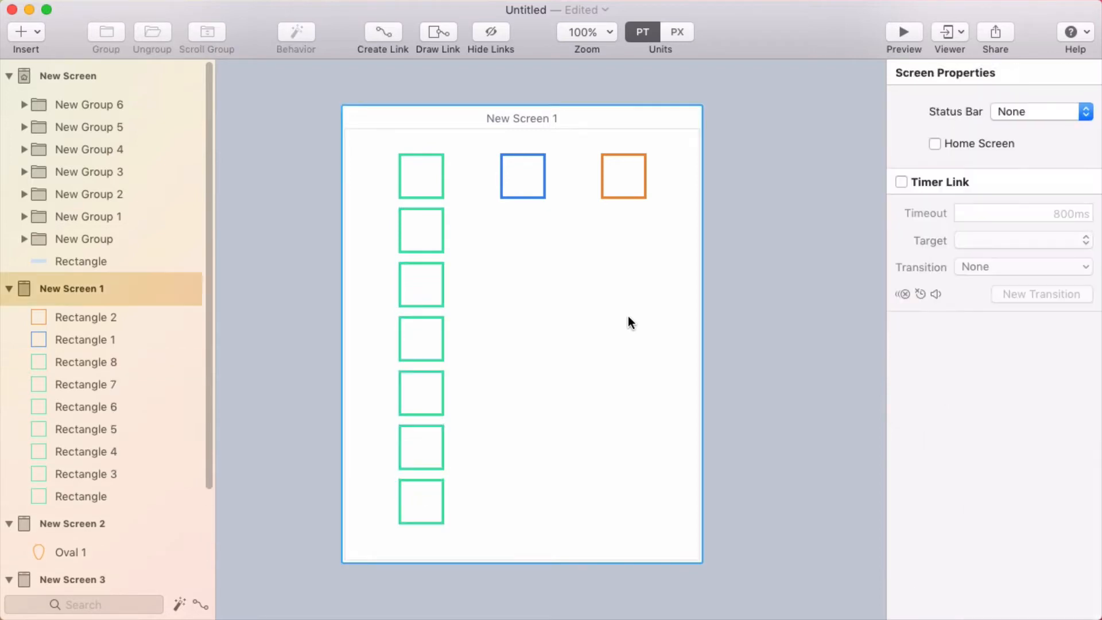
mouse_move(523, 213)
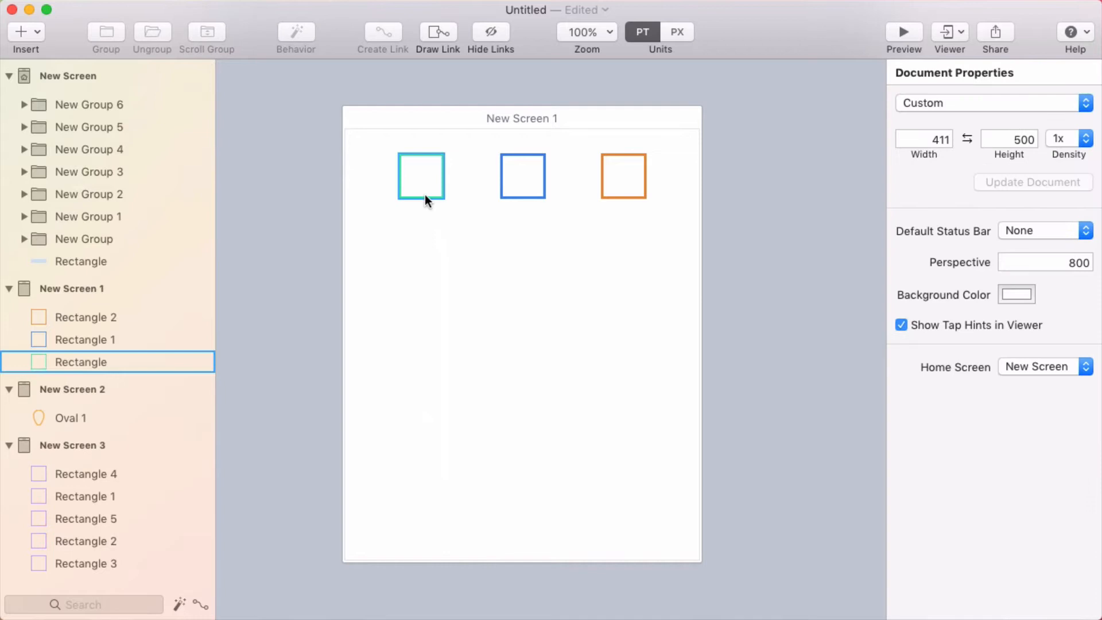
- Copy the green square just below the original, fine-tuning a small gap between them
drag(421, 176, 422, 221)
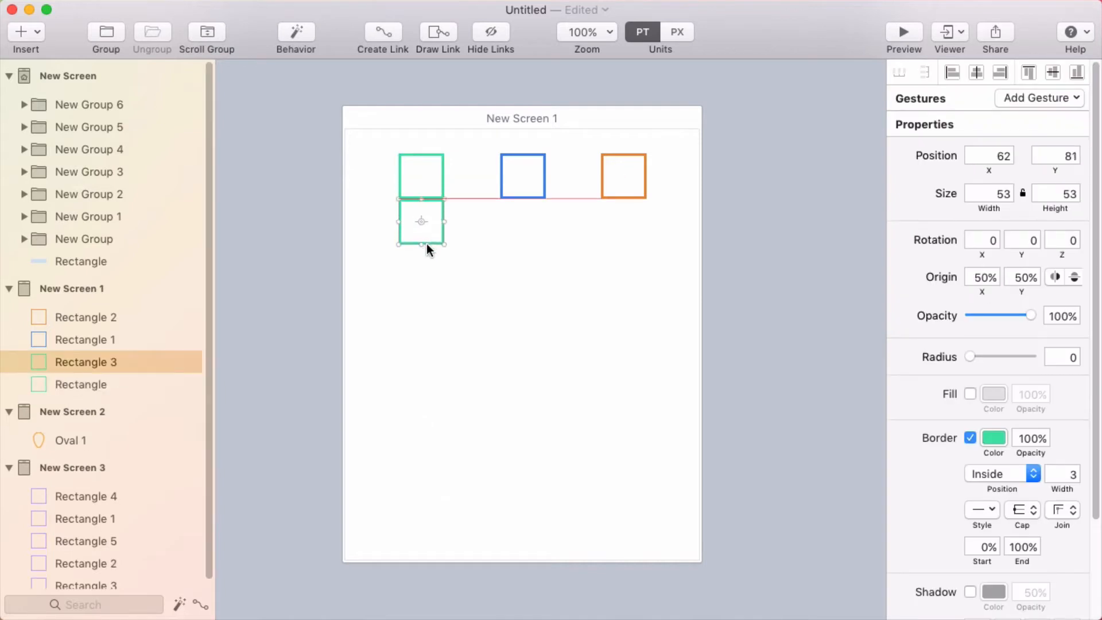
drag(420, 204, 420, 225)
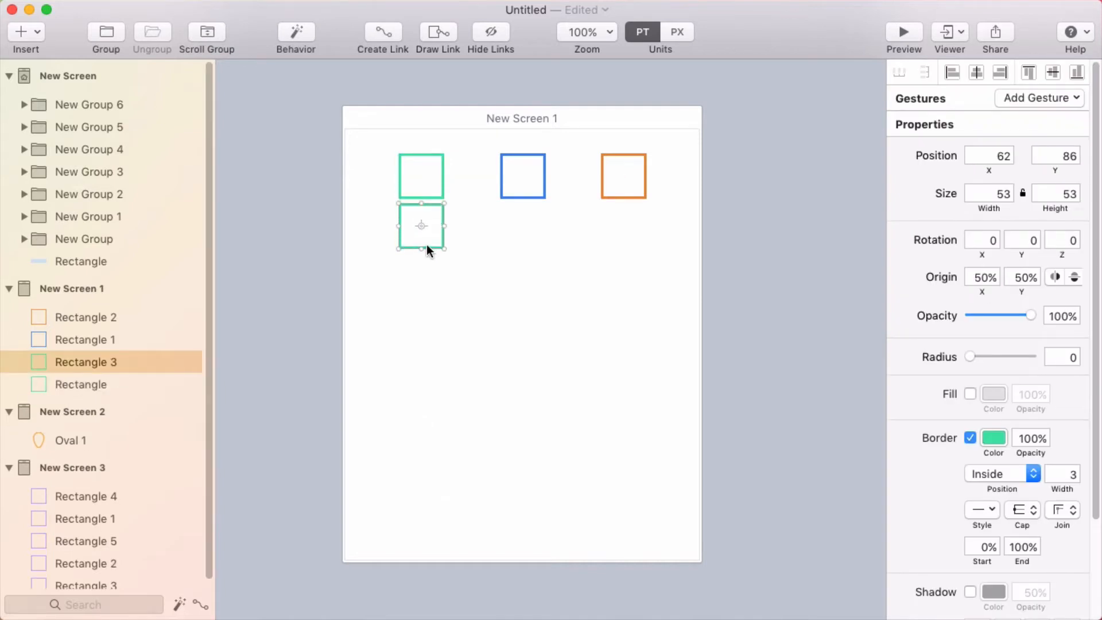
drag(422, 225, 422, 227)
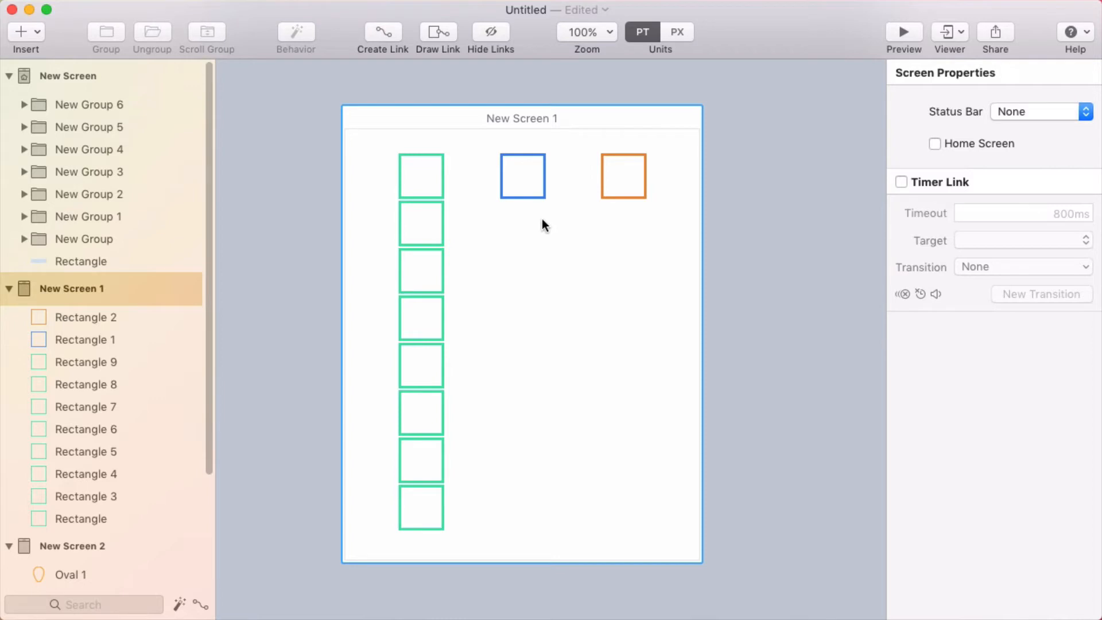
click(521, 176)
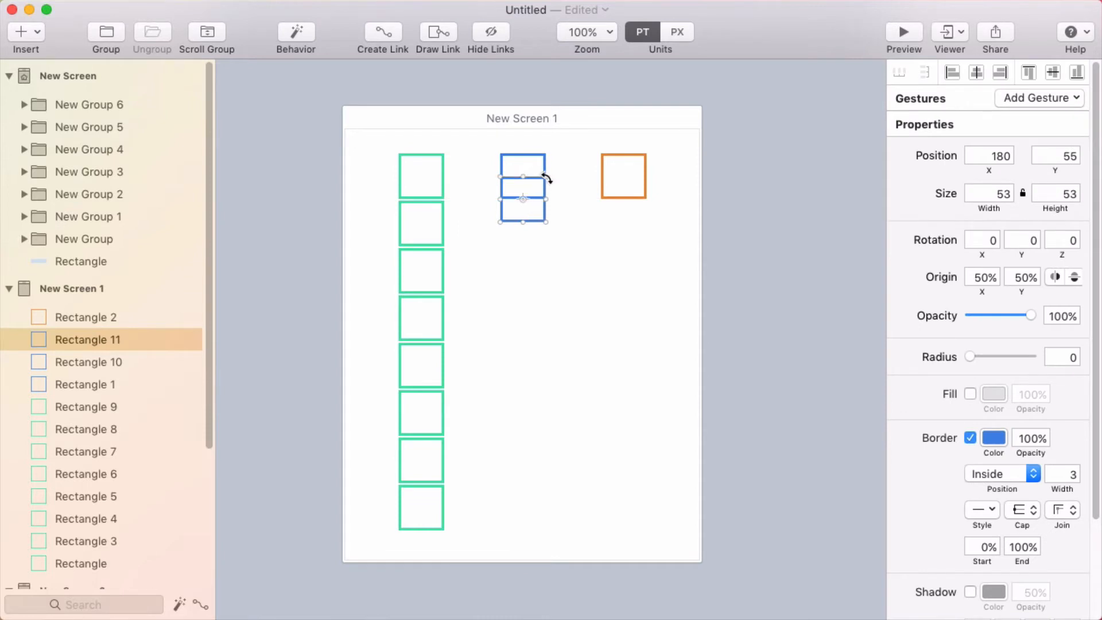
- Copy the blue square below the original and tilt the copy about 22 degrees
drag(548, 175, 567, 178)
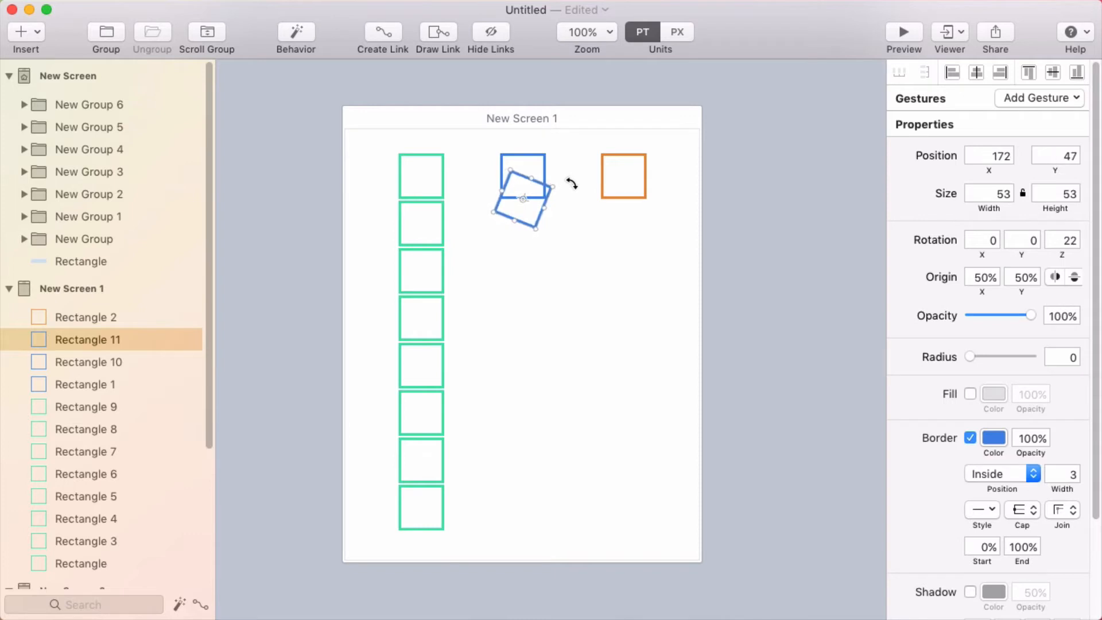
drag(570, 184, 570, 200)
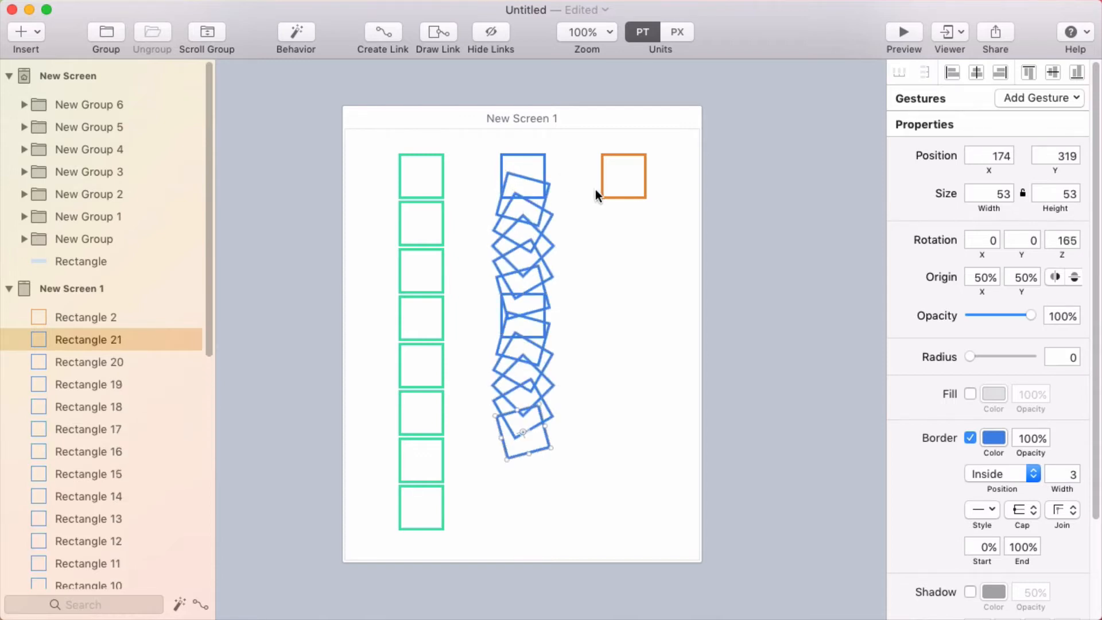
click(659, 369)
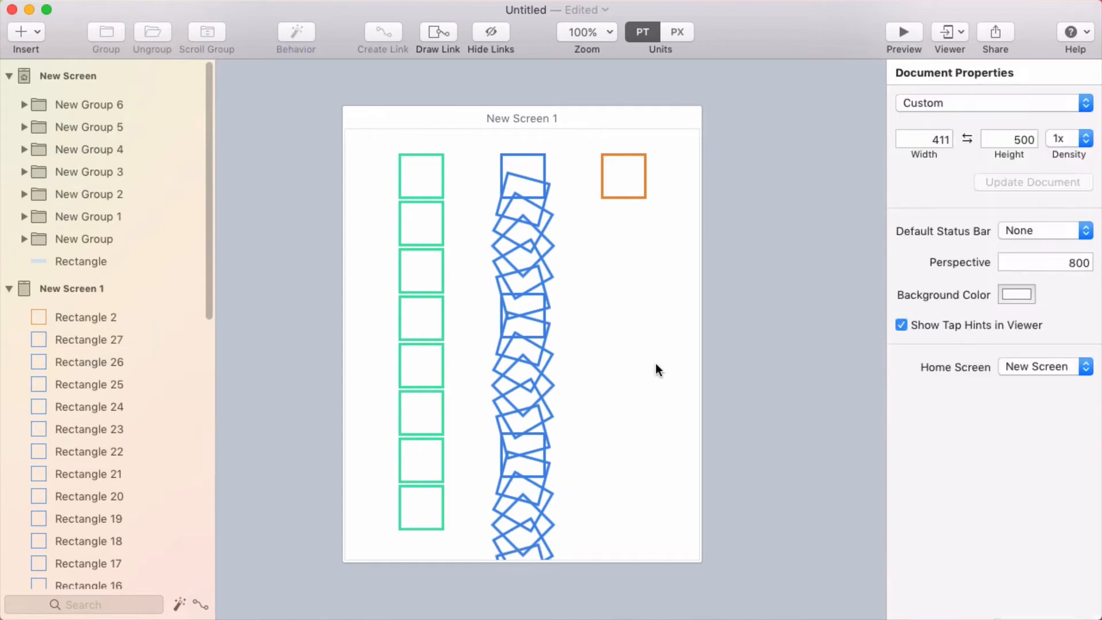
mouse_move(782, 281)
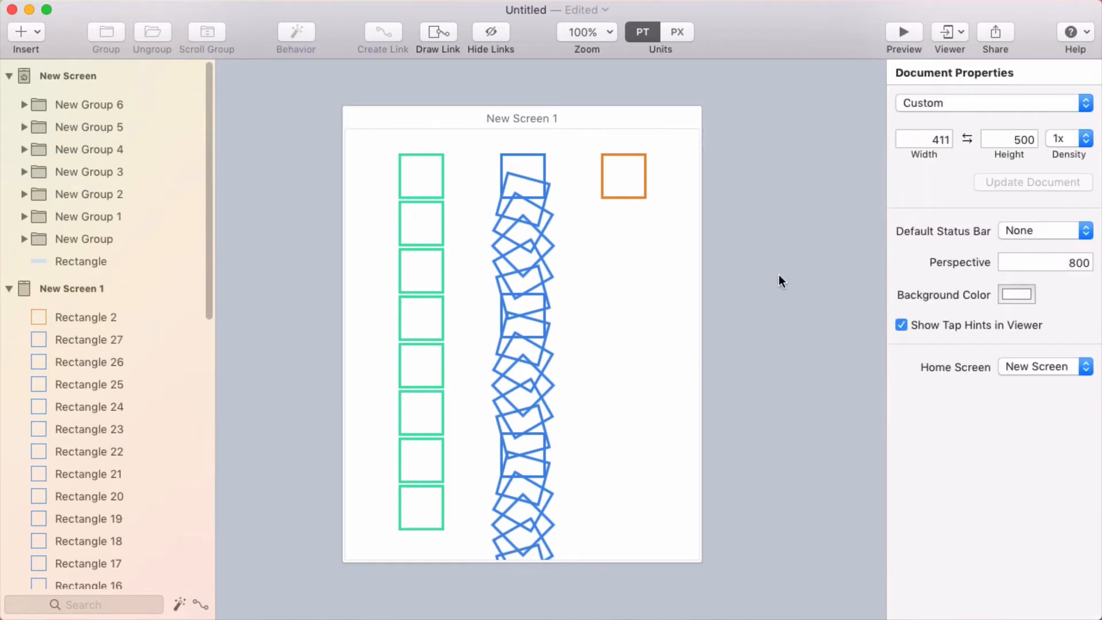
click(623, 176)
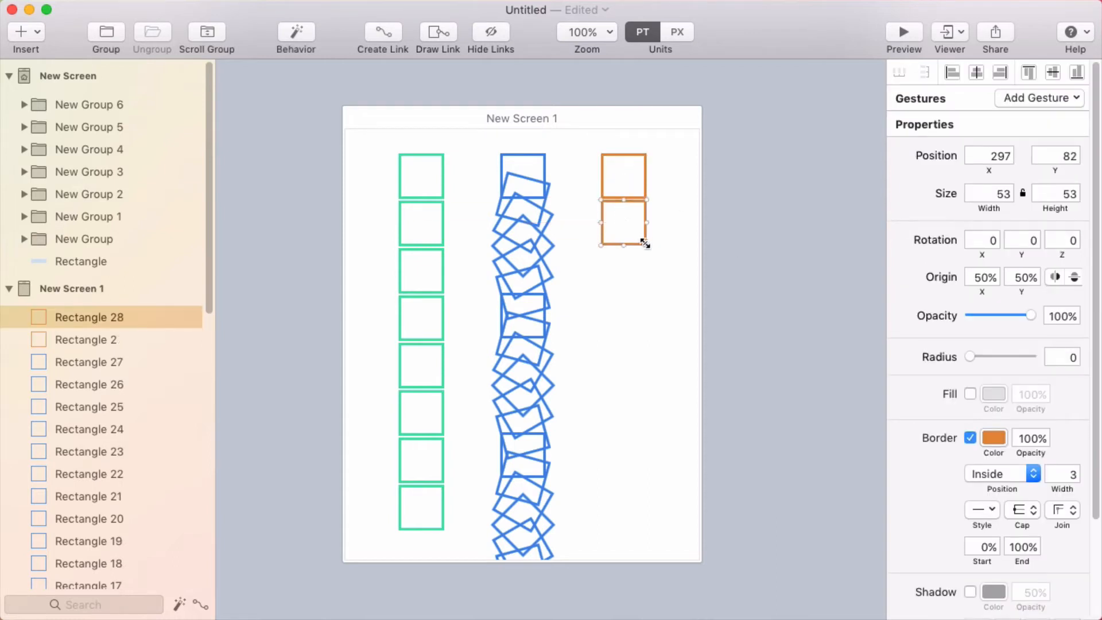
- Copy the orange square and make the copy slightly more transparent
drag(1040, 315, 1027, 316)
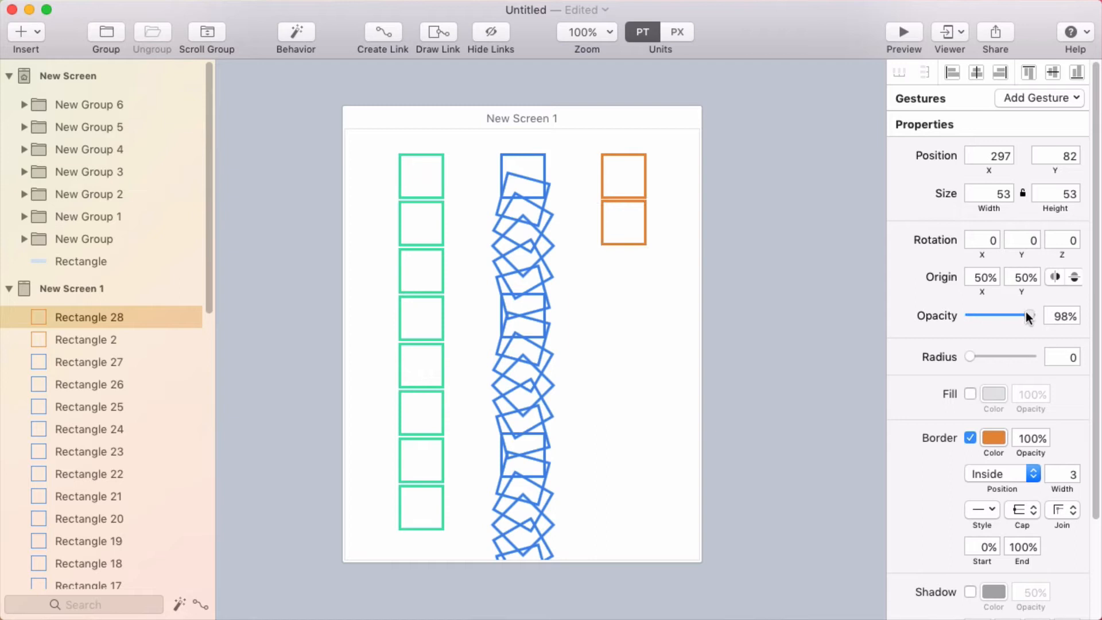
drag(1026, 315, 1020, 316)
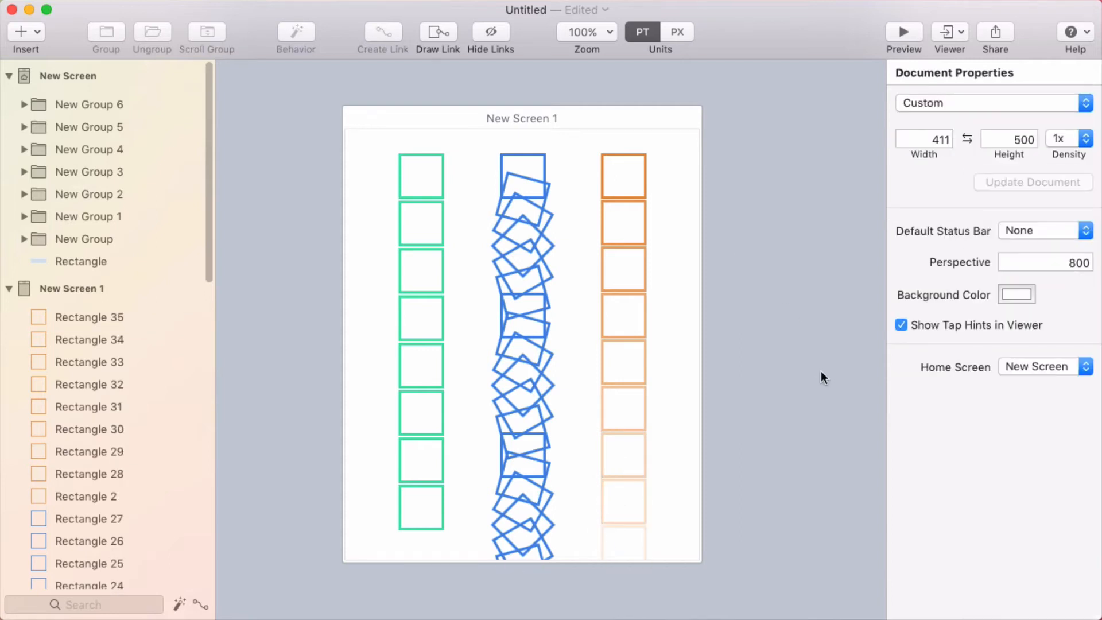
mouse_move(844, 304)
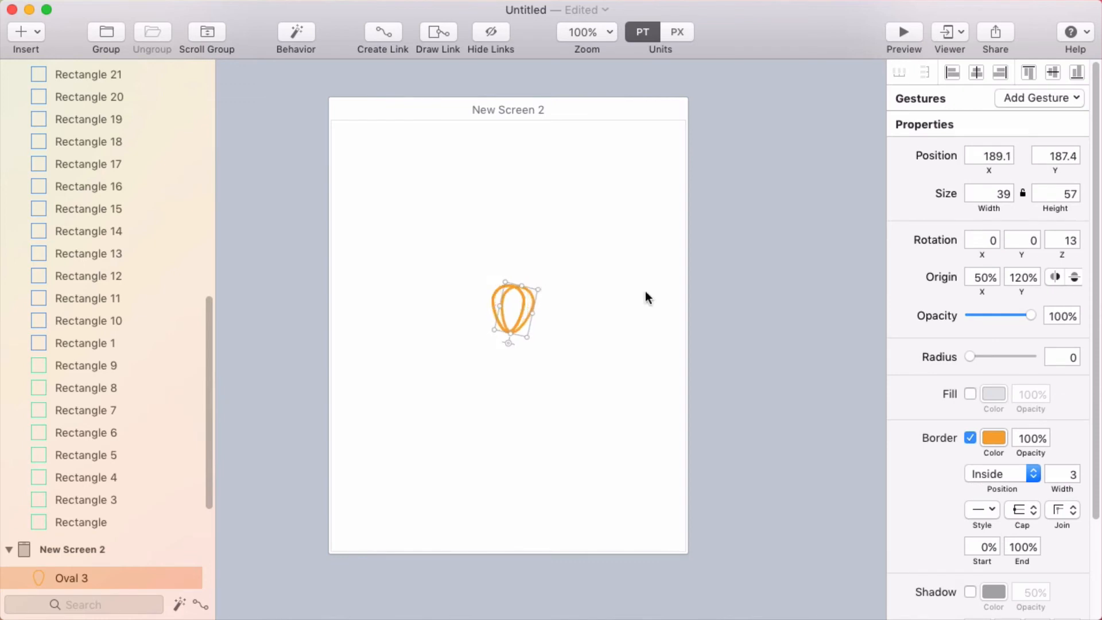
mouse_move(1086, 274)
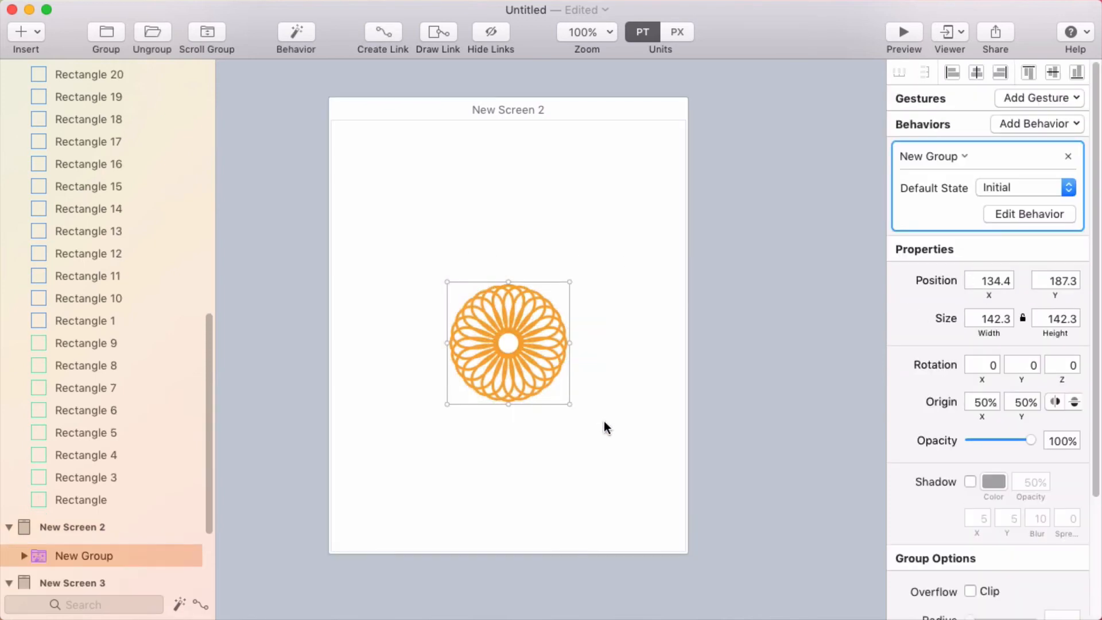
- Add new states to the flower group's behavior in the Behavior Designer
click(1027, 213)
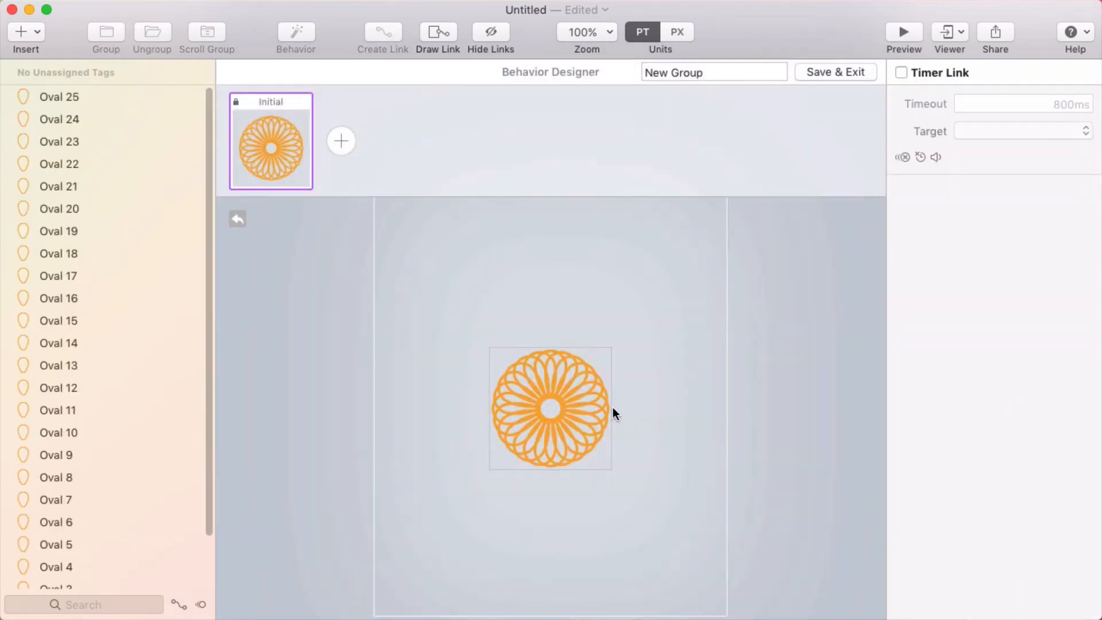
click(341, 140)
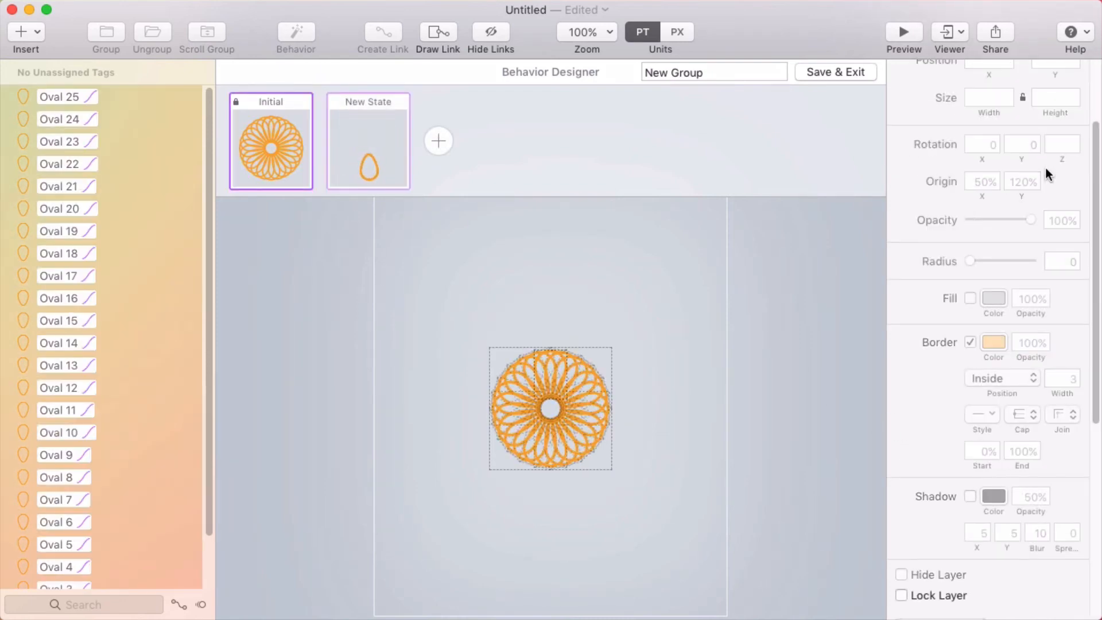
click(367, 141)
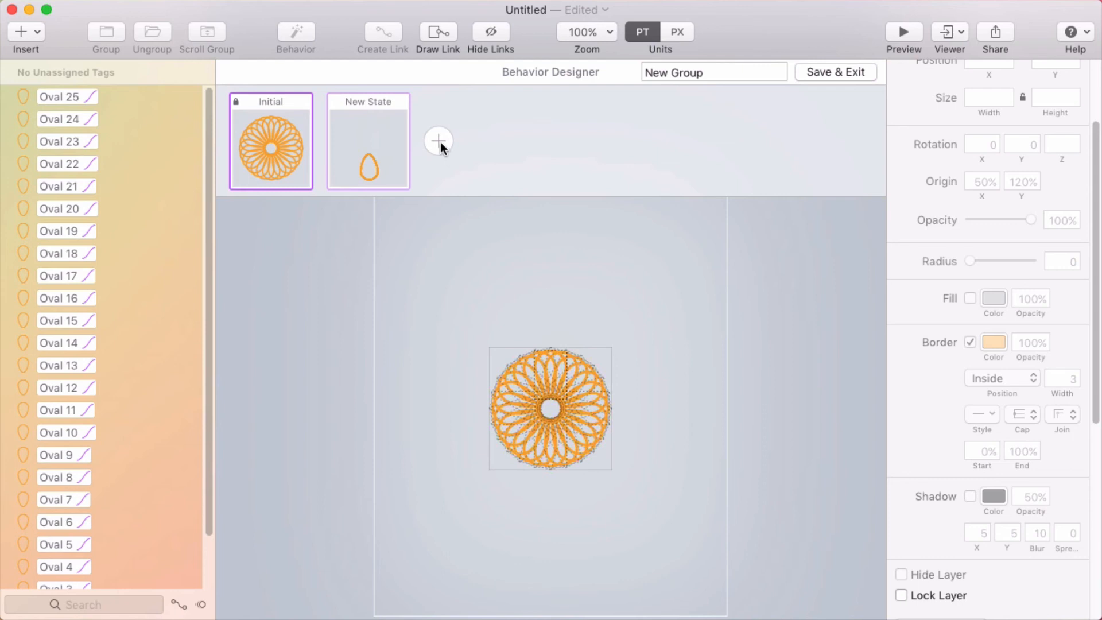
click(367, 141)
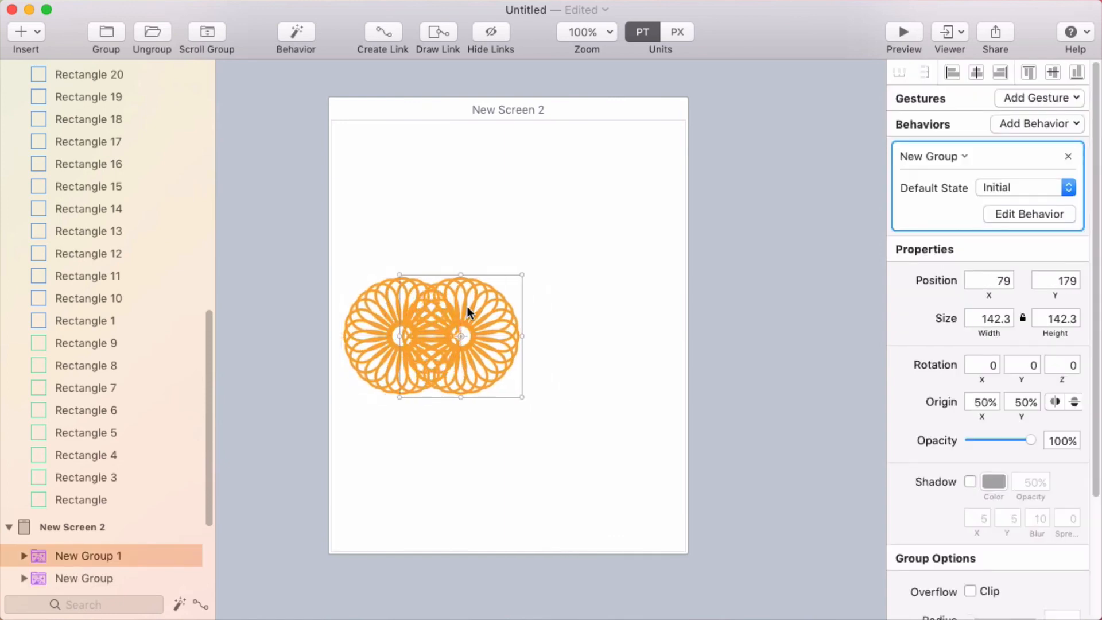
- Place a third flower copy to the right on New Screen 2
drag(460, 335, 635, 335)
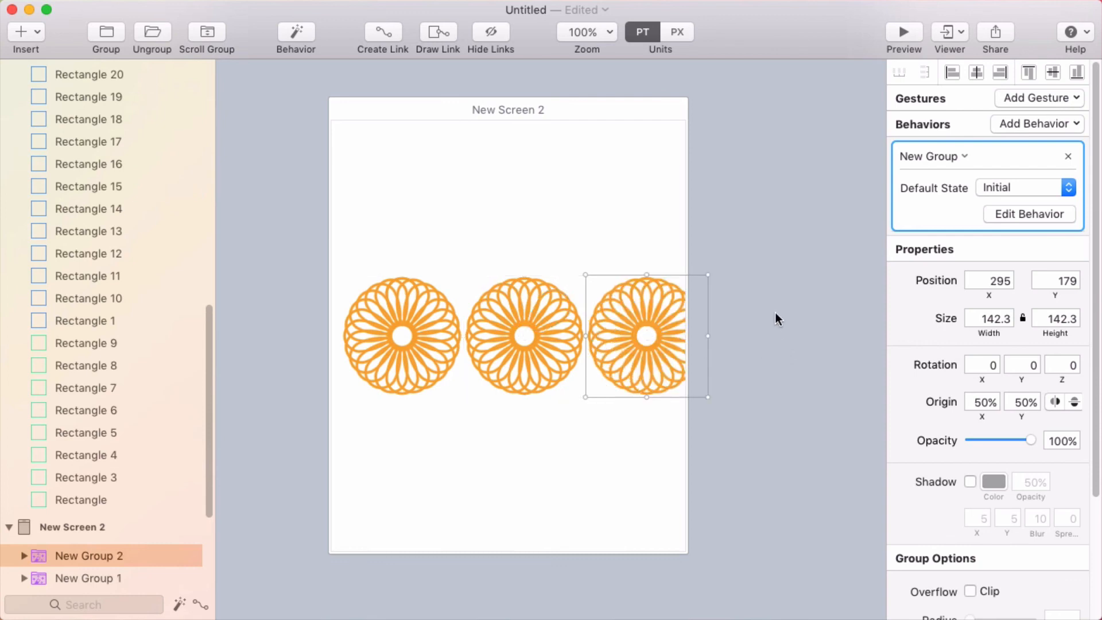